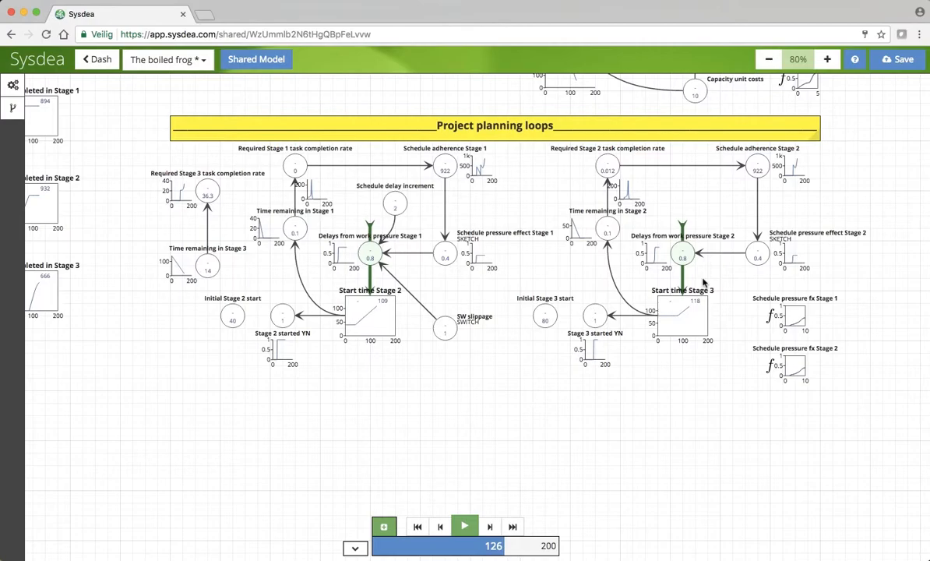
mouse_move(190, 236)
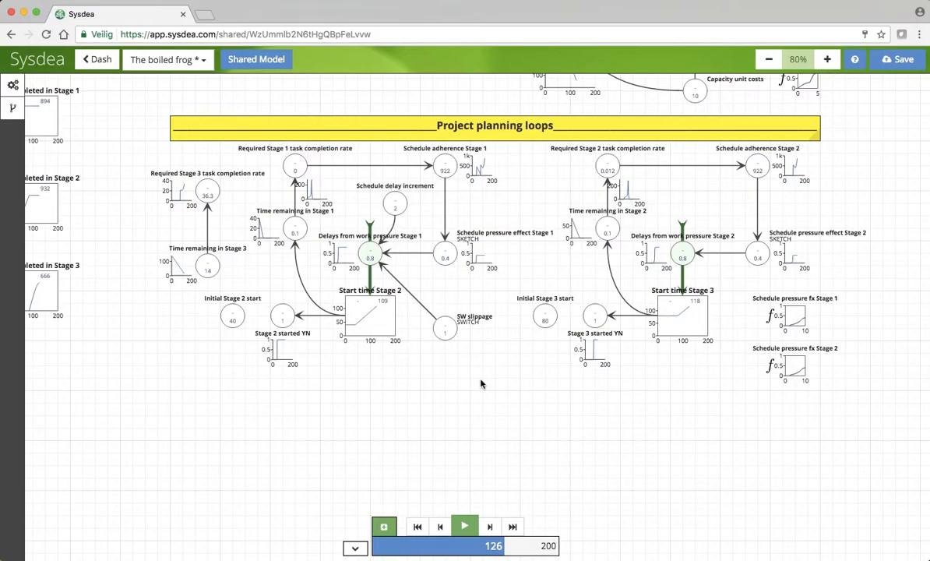
mouse_move(458, 379)
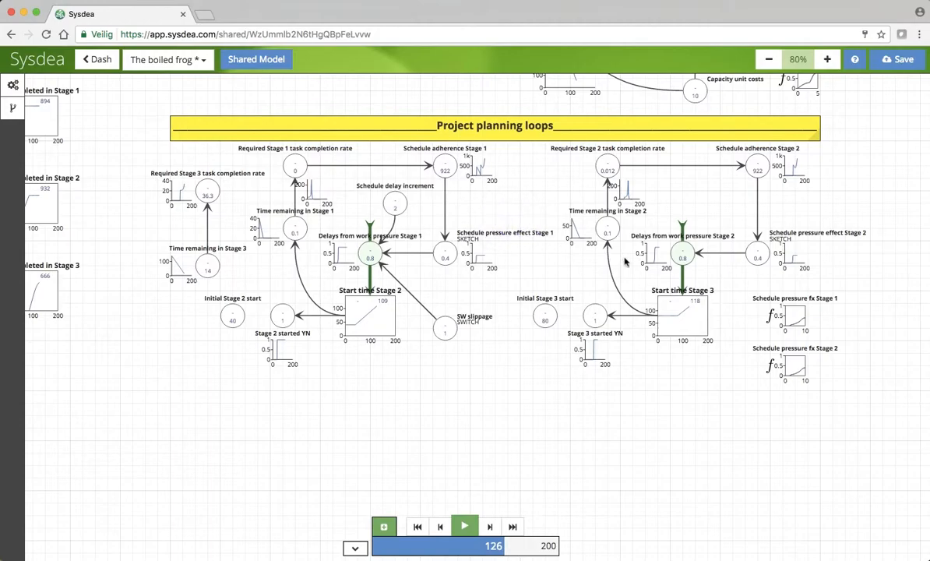
mouse_move(377, 255)
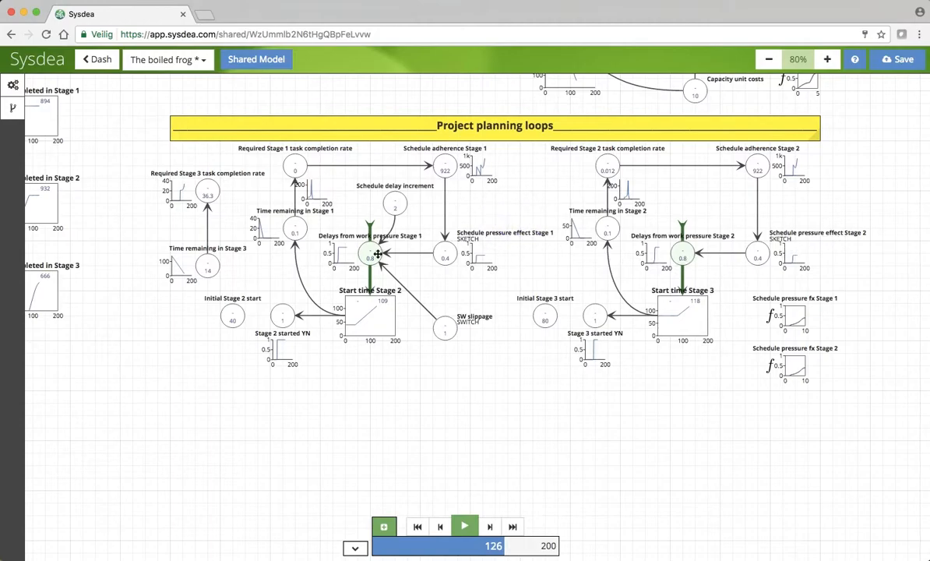
mouse_move(185, 335)
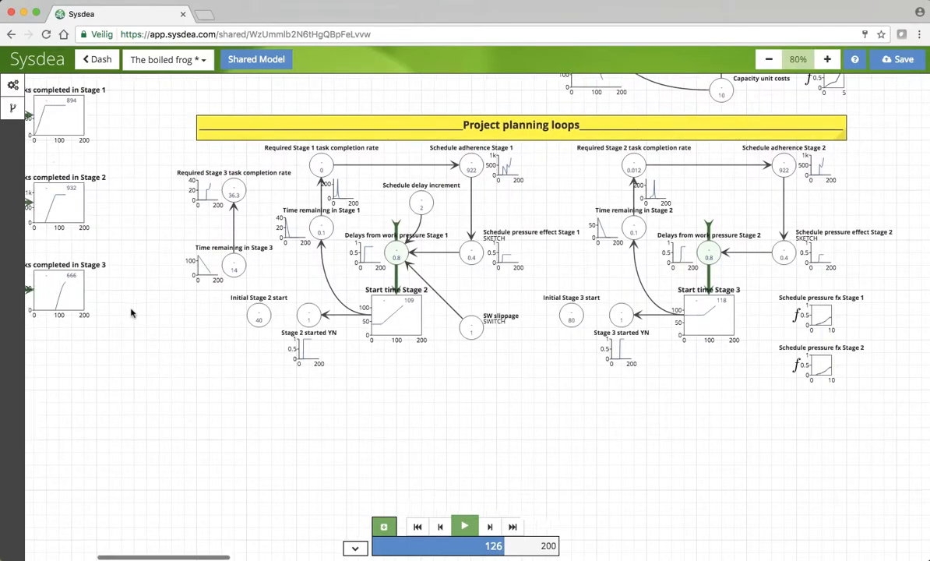
- Inspect the definition of Schedule adherence Stage 1 in the planning loops
scroll(down, 3)
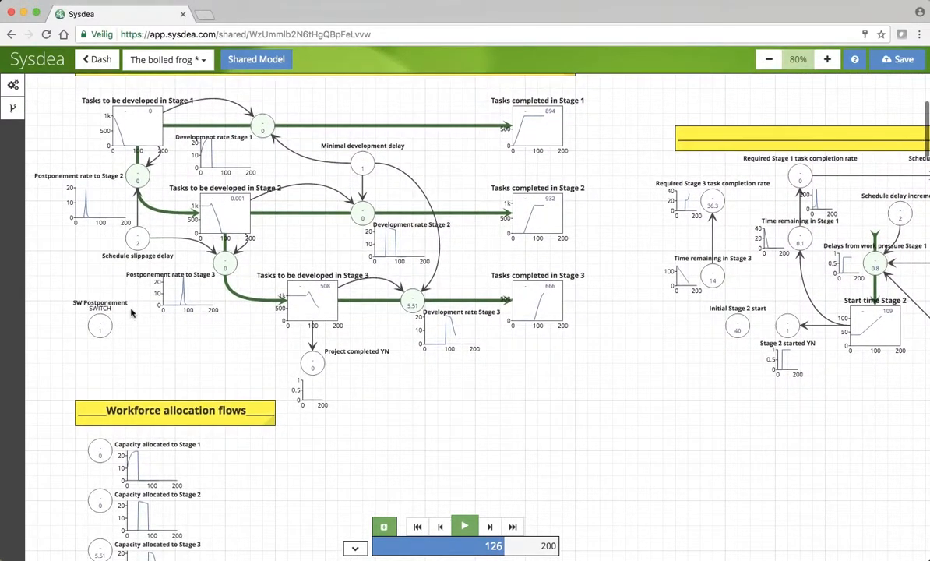
mouse_move(263, 344)
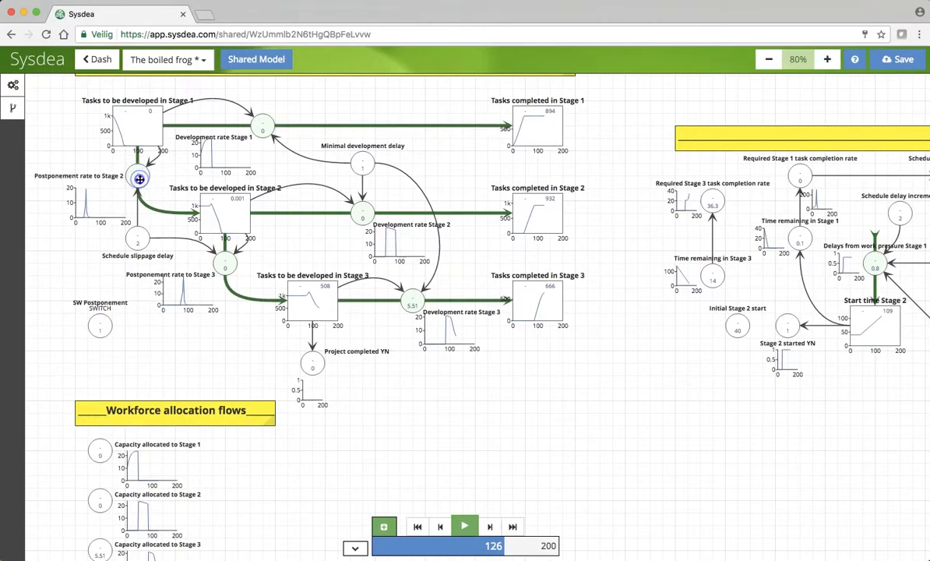
click(140, 179)
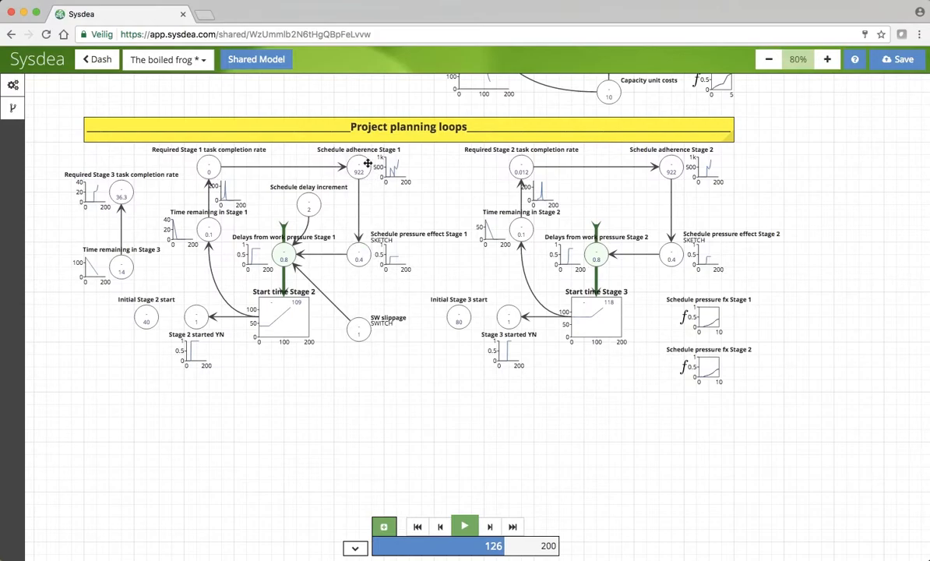
click(367, 163)
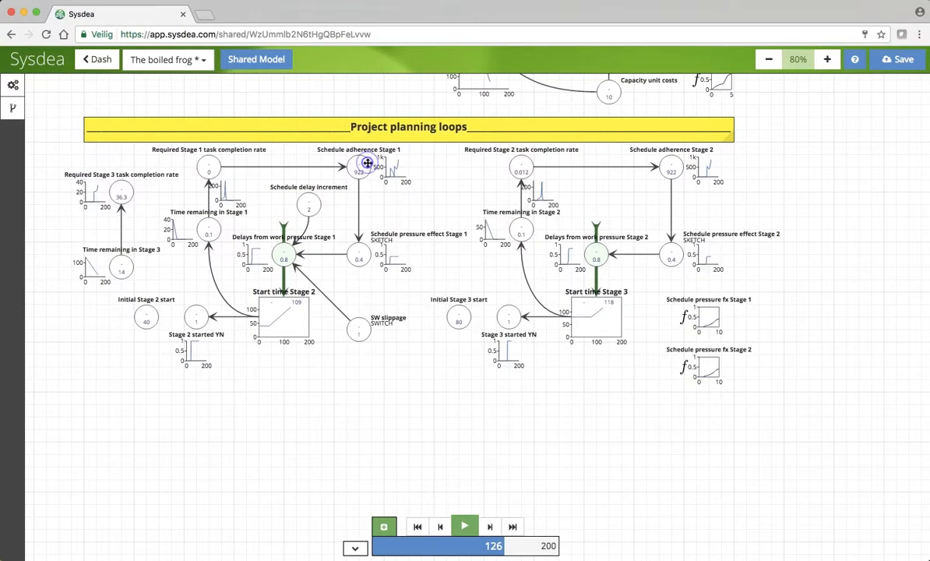
click(358, 165)
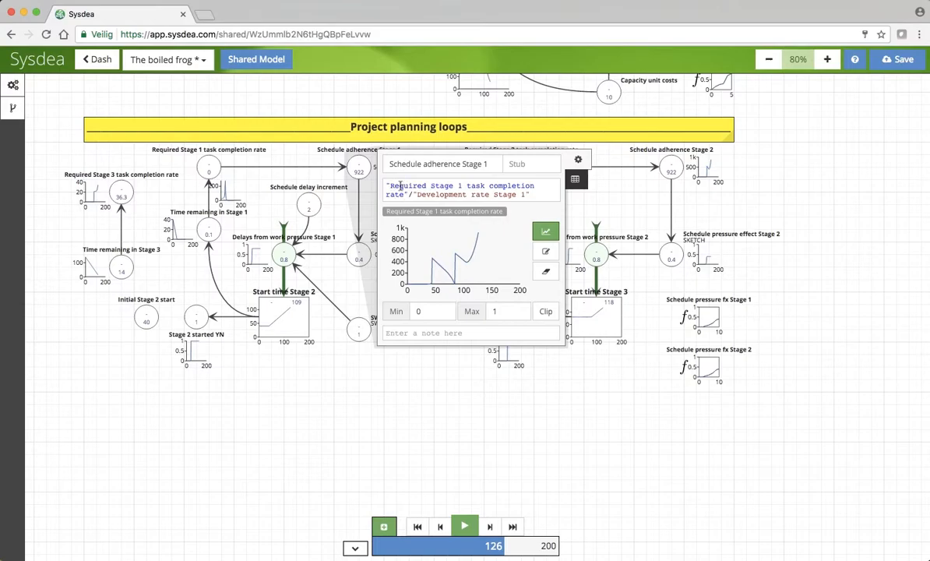
mouse_move(433, 282)
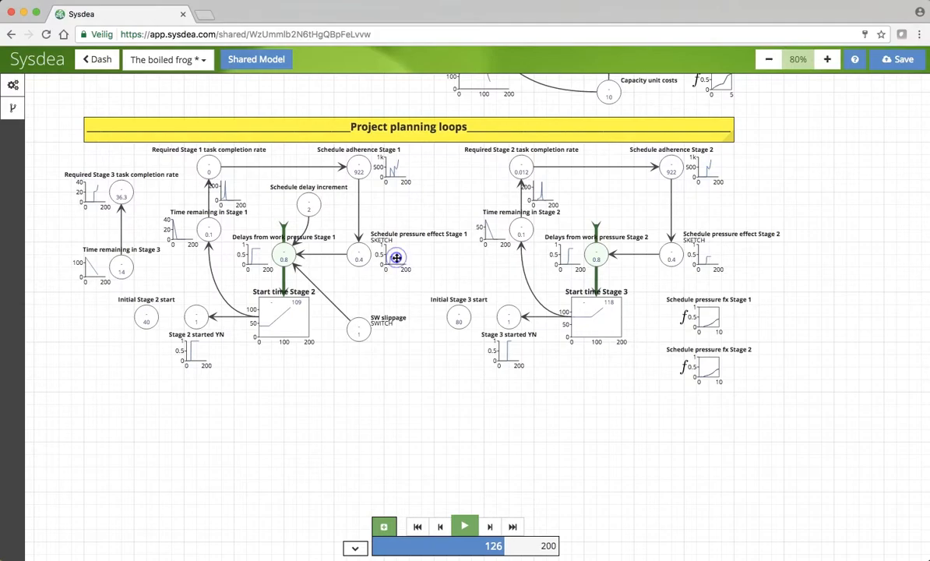
- View the Schedule pressure effect Stage 1 definition as a table and scroll through its values
click(396, 258)
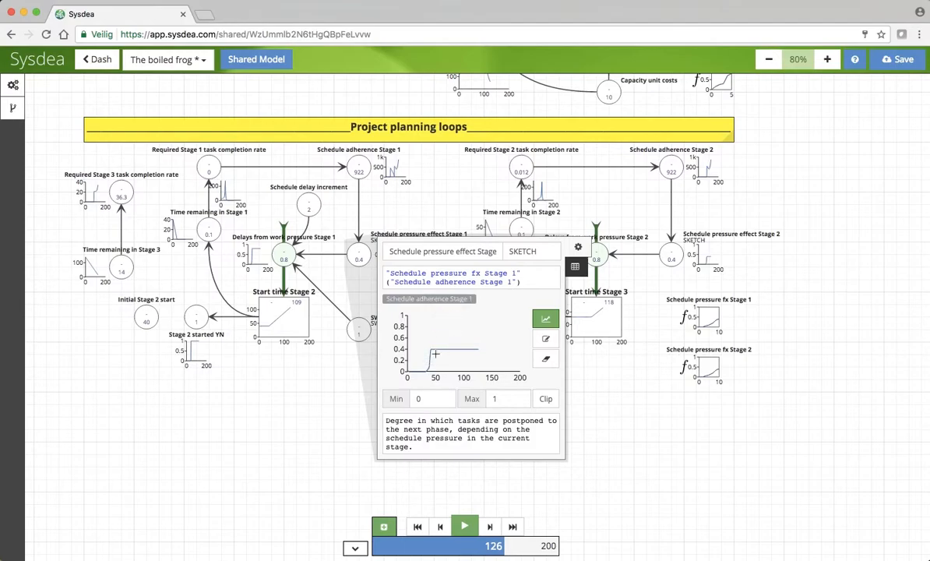
mouse_move(478, 345)
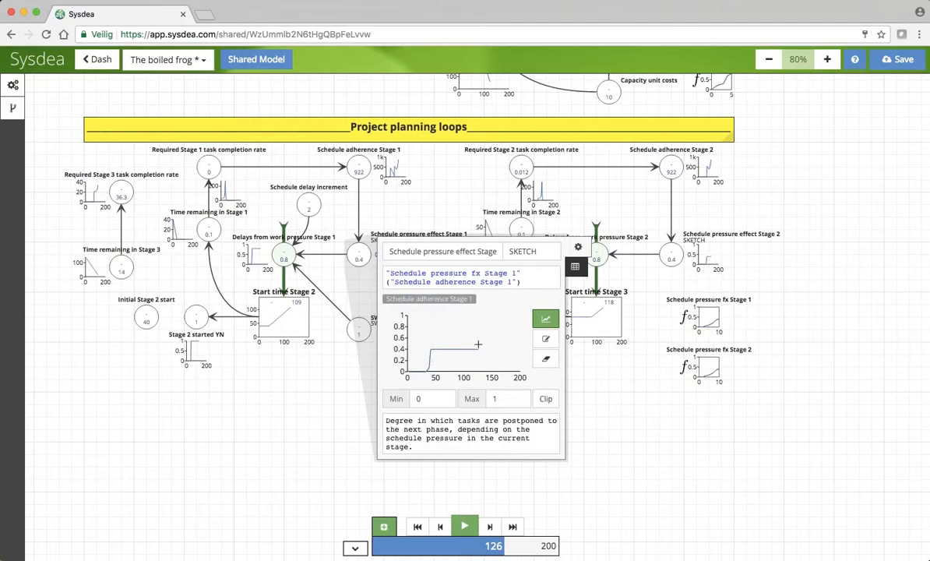
mouse_move(545, 318)
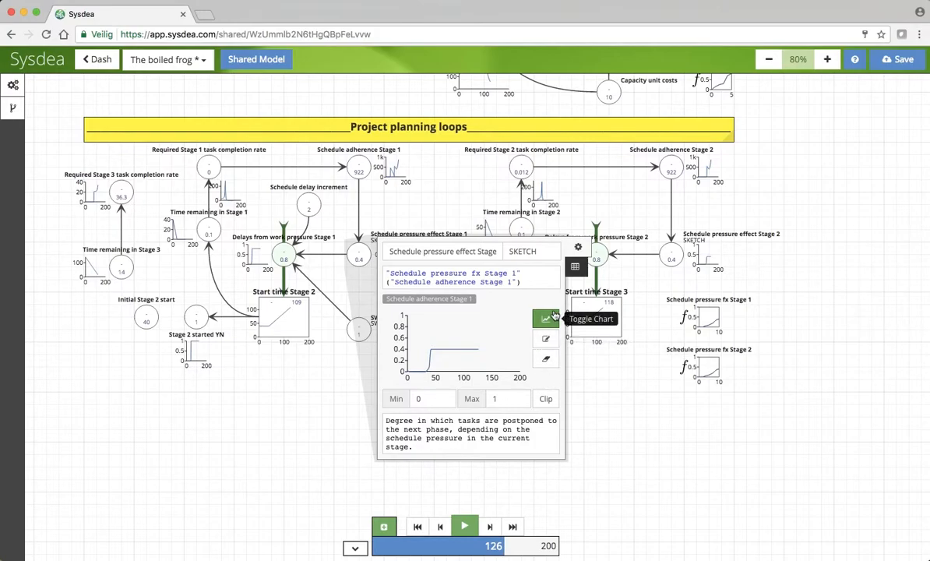
click(577, 266)
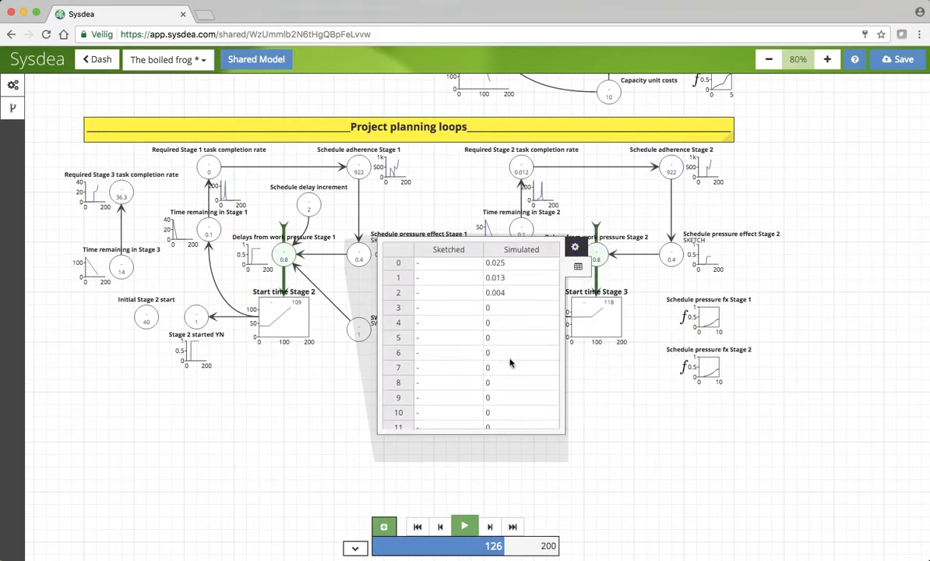
scroll(down, 3)
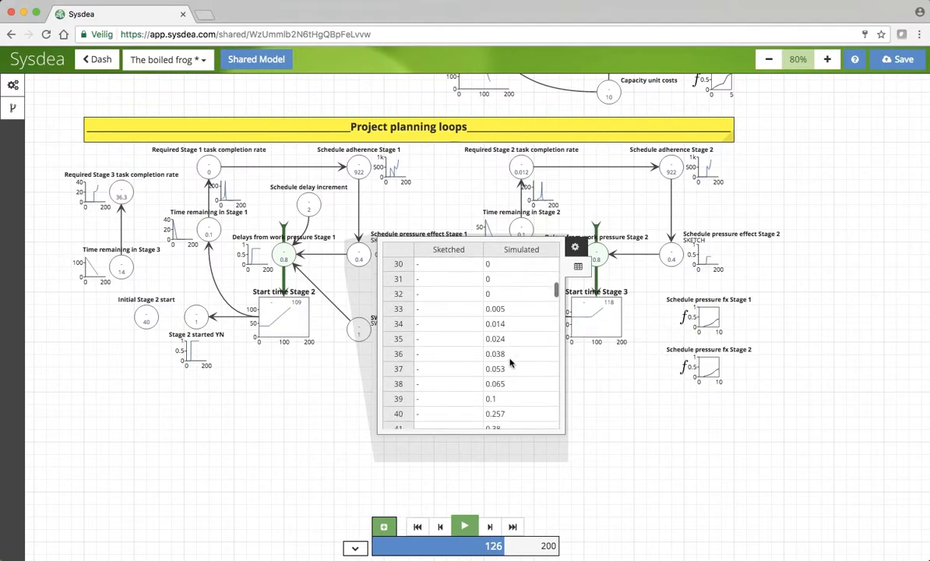
scroll(down, 3)
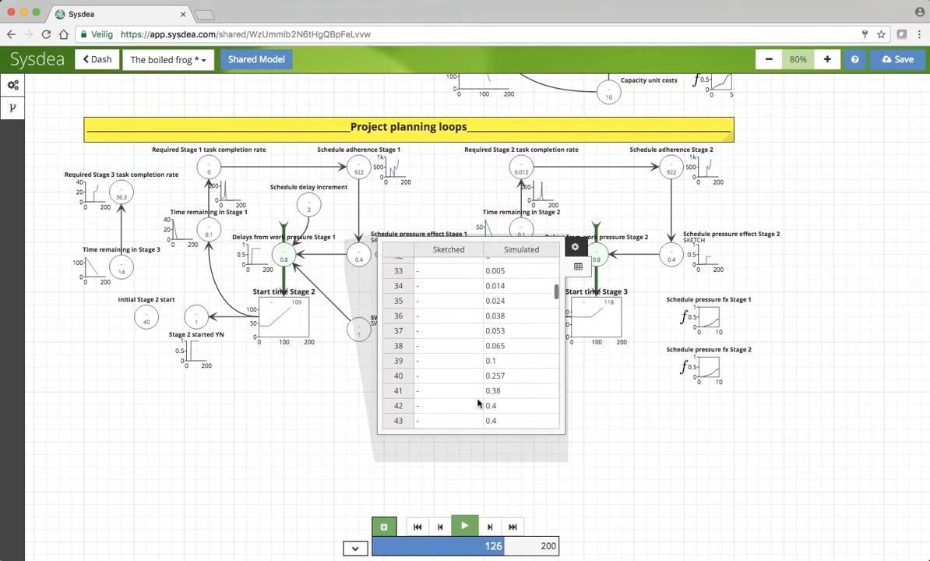
scroll(down, 3)
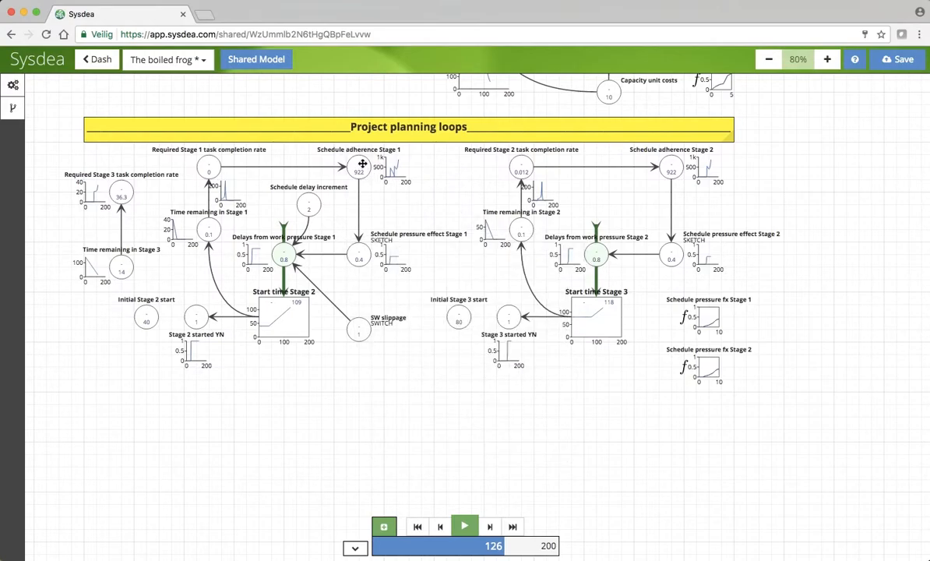
click(358, 165)
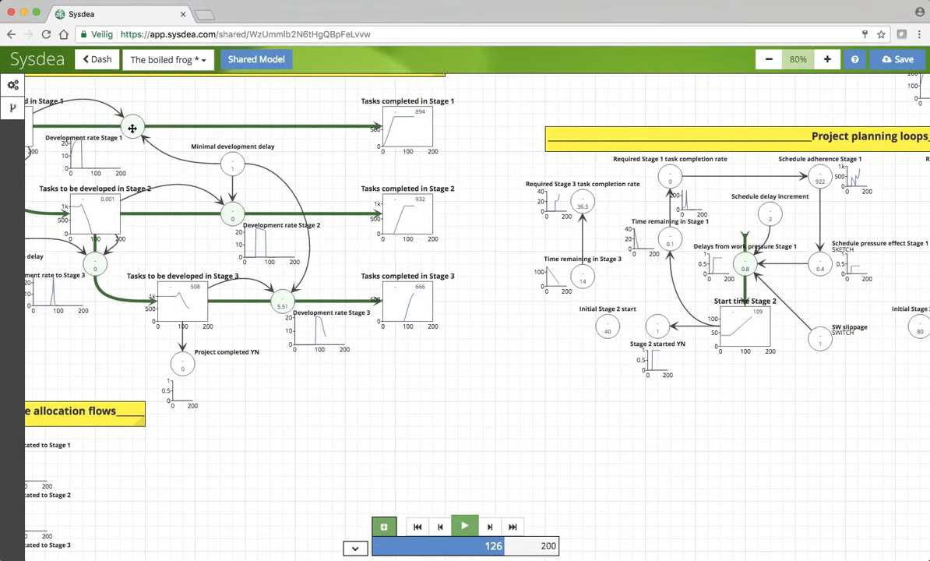
mouse_move(672, 175)
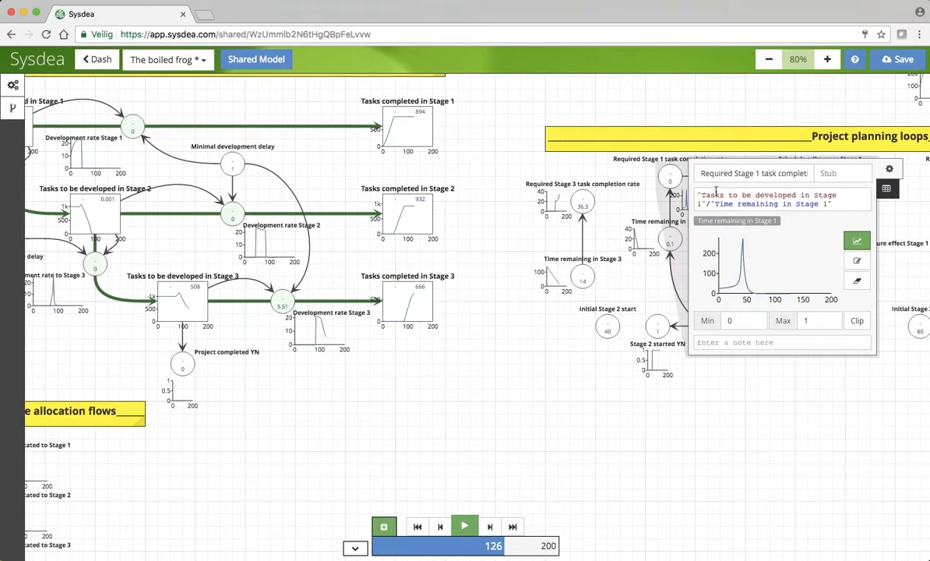
mouse_move(551, 323)
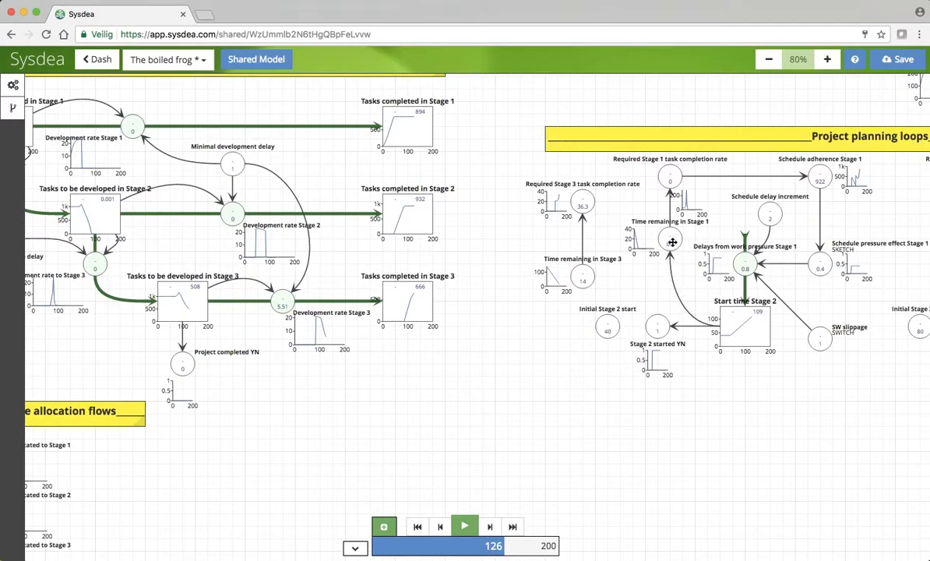
- Inspect how Required Stage 1 task completion rate is defined, then close it
click(670, 237)
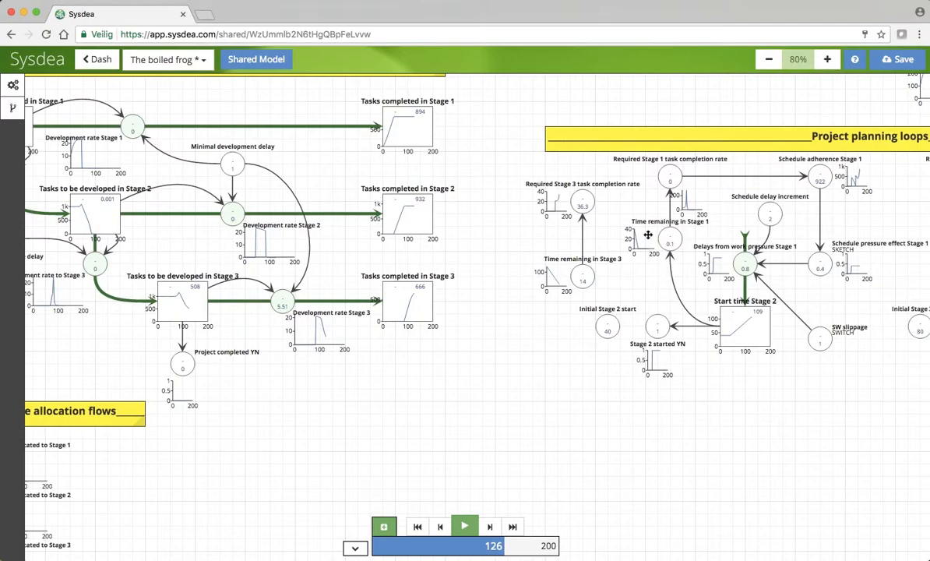
mouse_move(672, 177)
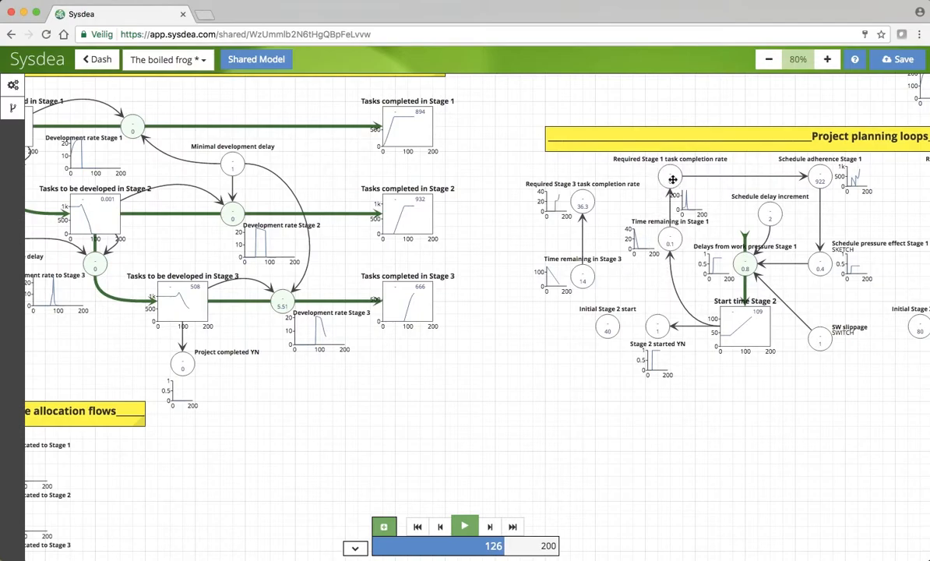
mouse_move(812, 171)
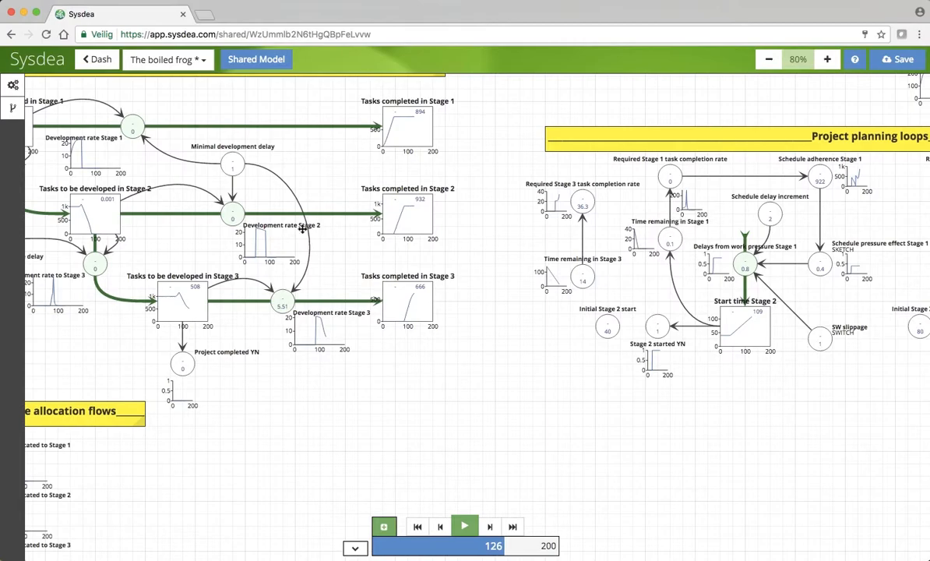
mouse_move(480, 268)
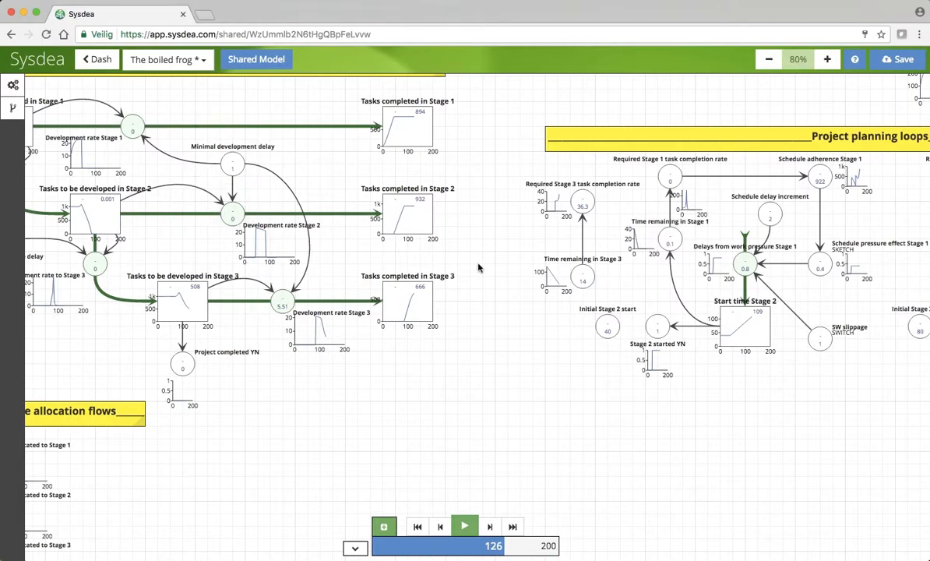
mouse_move(671, 174)
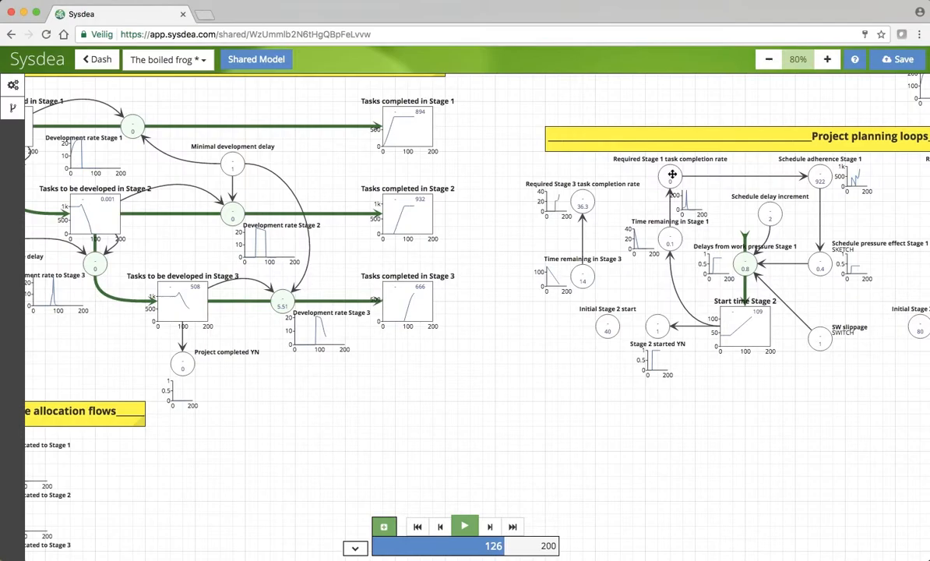
click(670, 174)
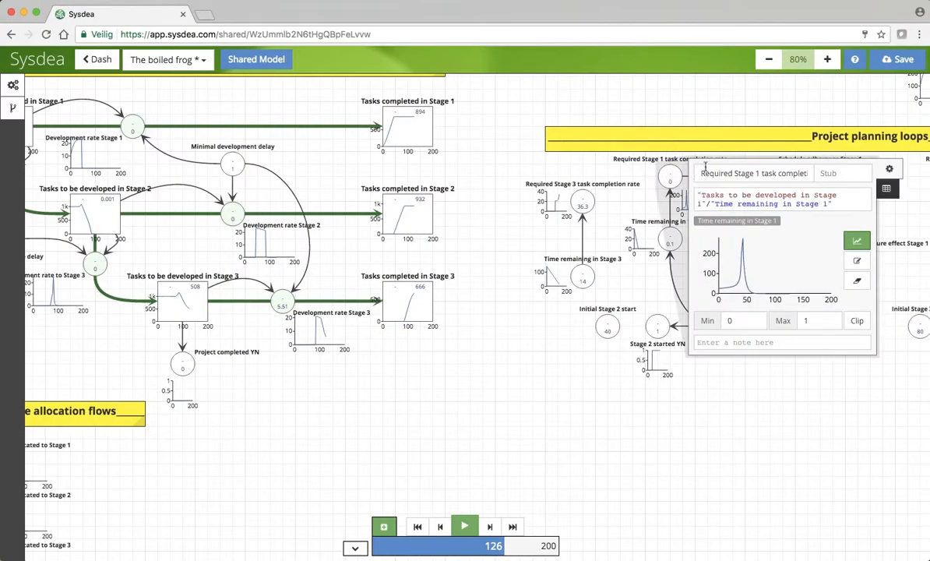
click(669, 179)
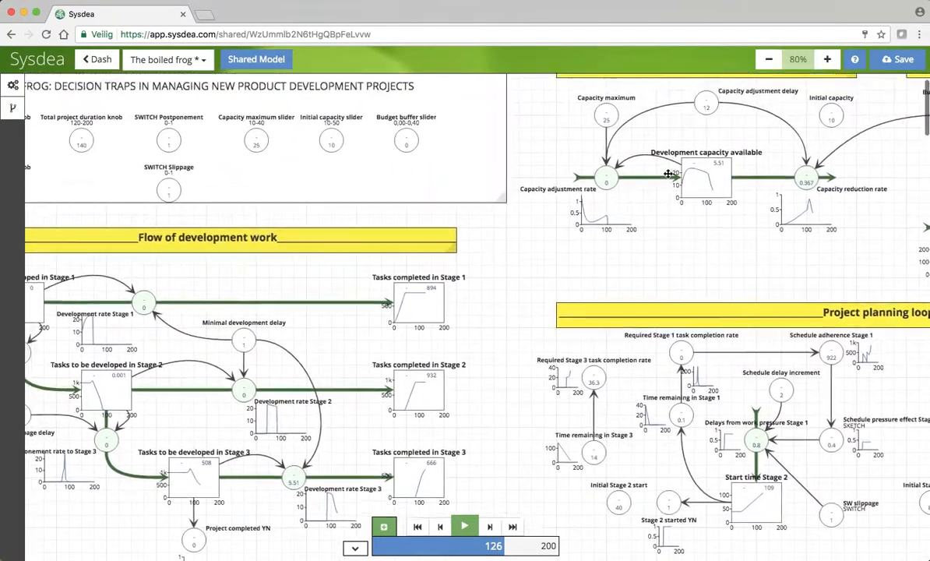
scroll(down, 3)
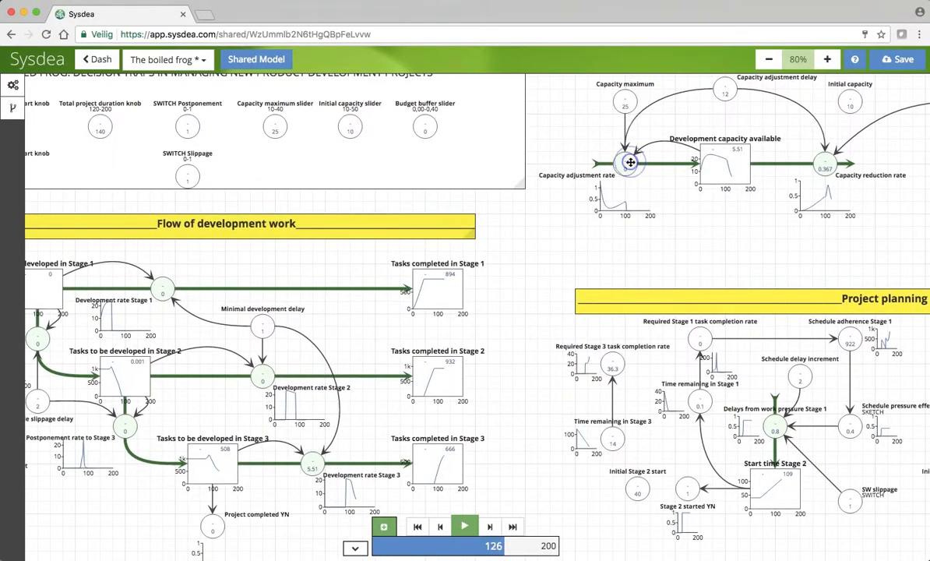
- Inspect the Capacity adjustment rate definition, close it, and scroll the canvas onward
click(624, 163)
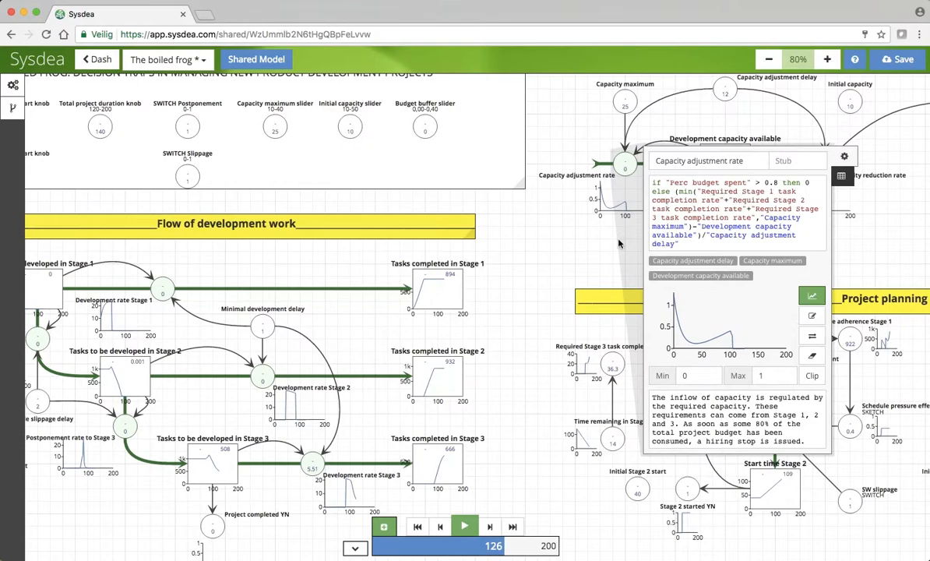
double_click(744, 196)
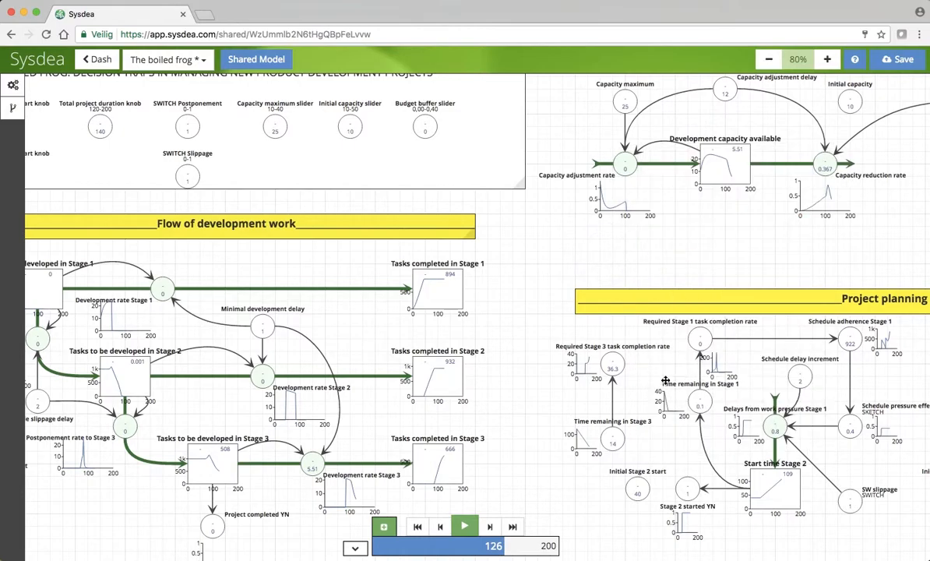
mouse_move(739, 158)
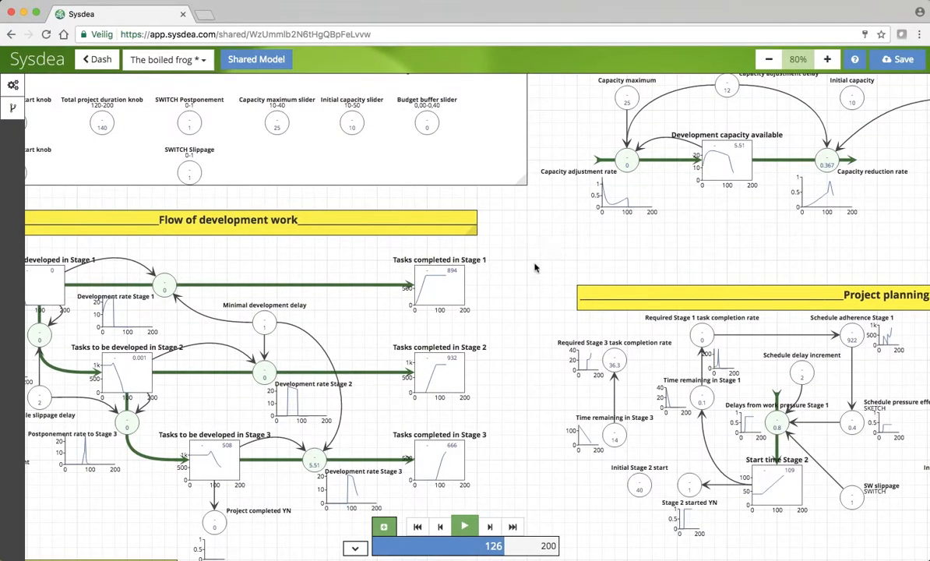
scroll(down, 3)
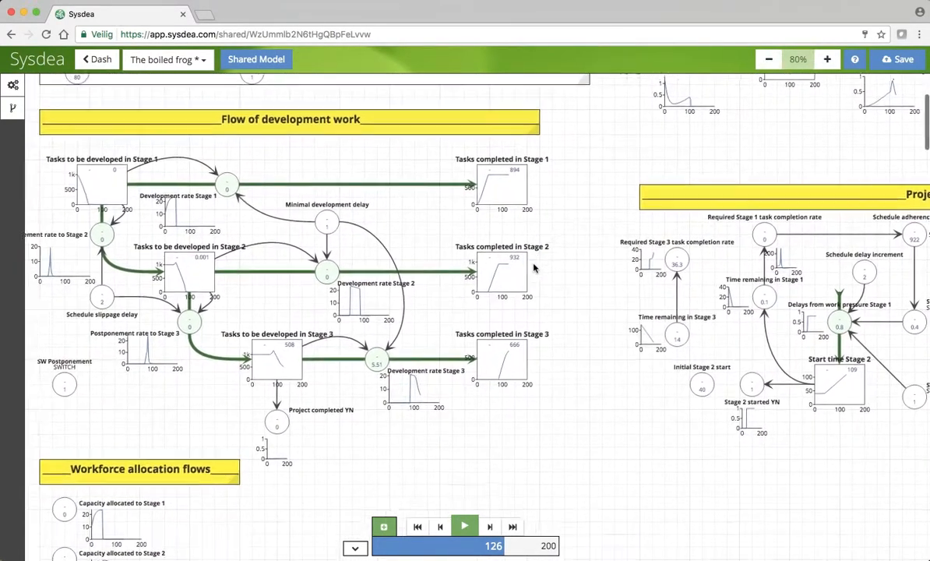
scroll(down, 3)
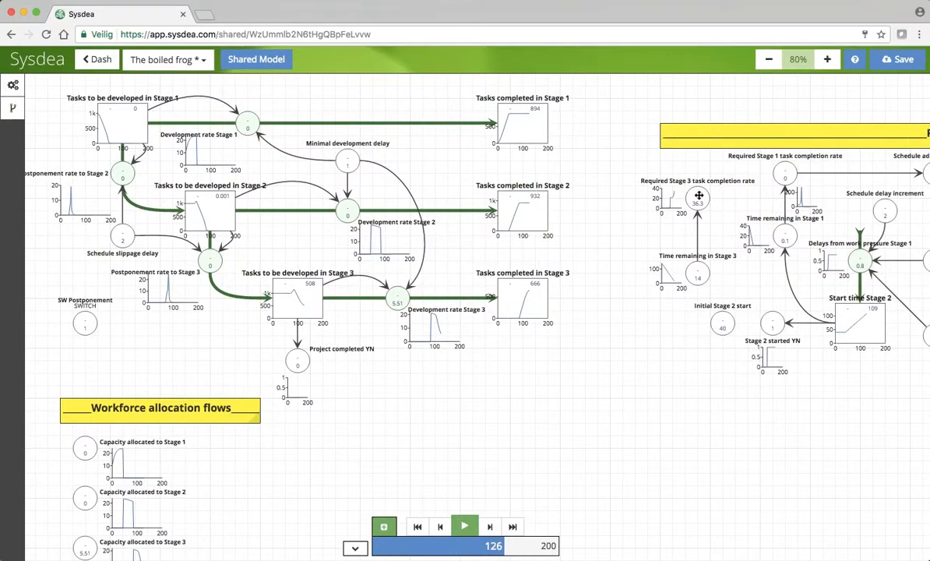
mouse_move(793, 240)
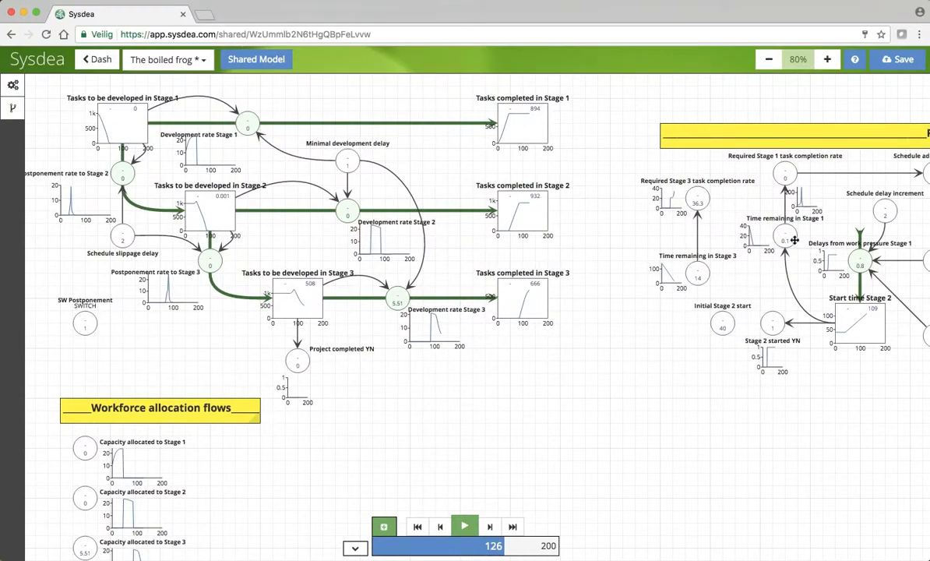
mouse_move(753, 266)
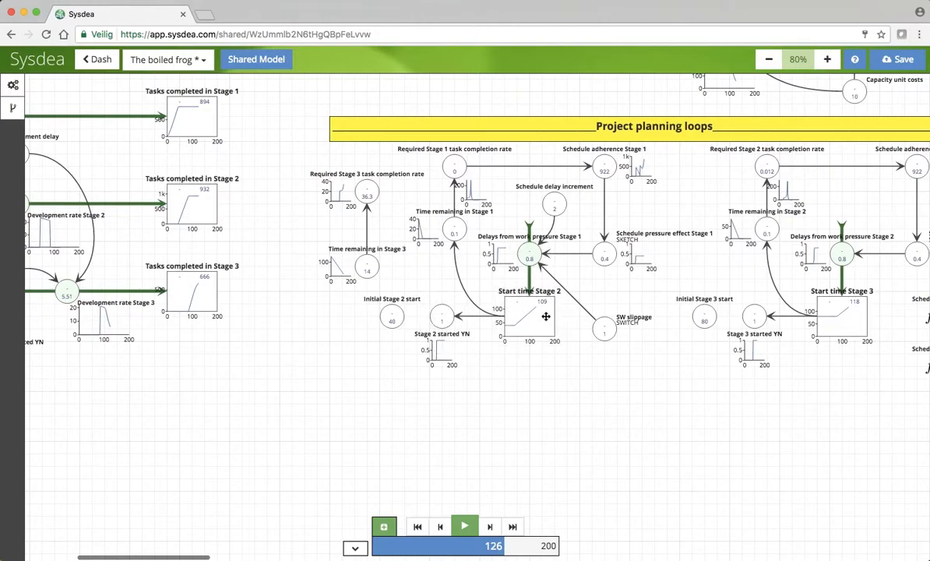
click(530, 315)
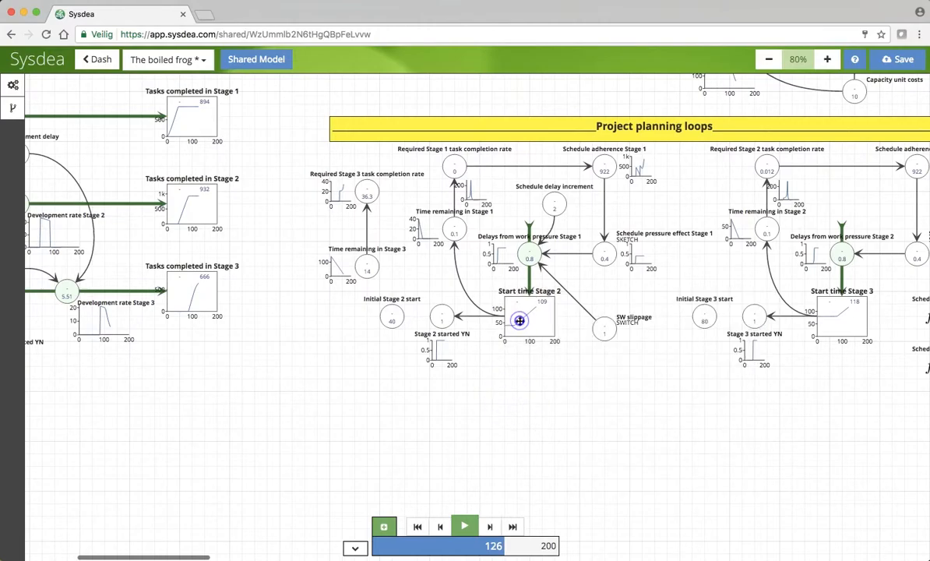
click(520, 321)
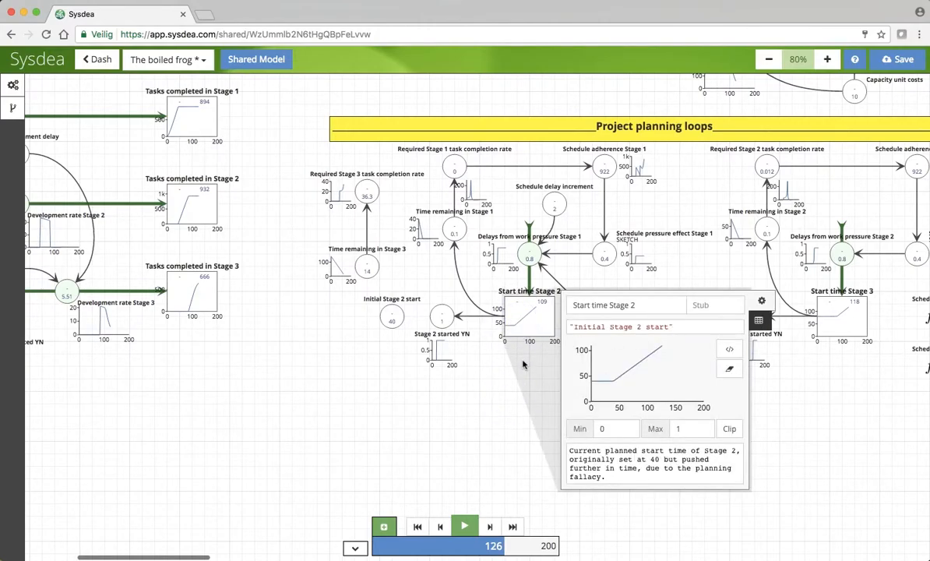
click(530, 256)
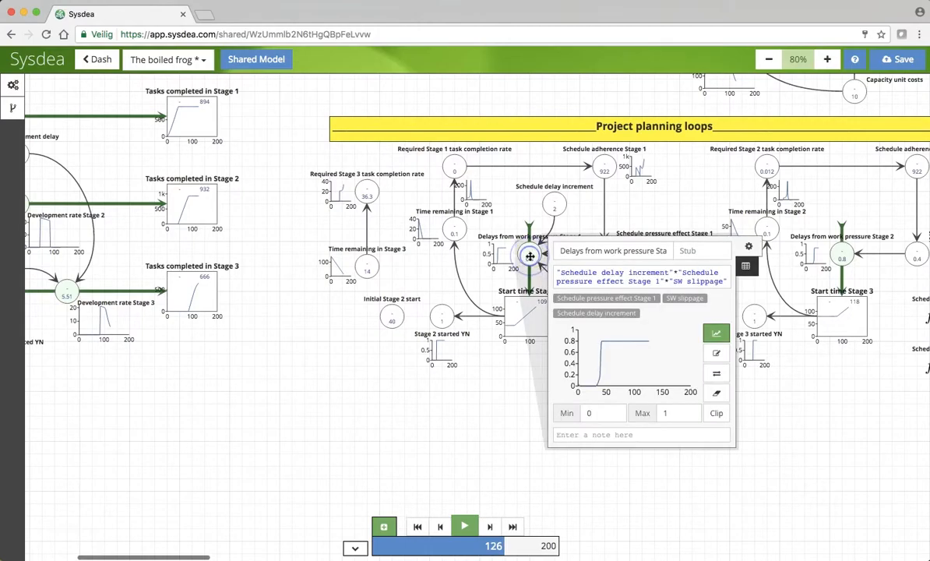
mouse_move(524, 207)
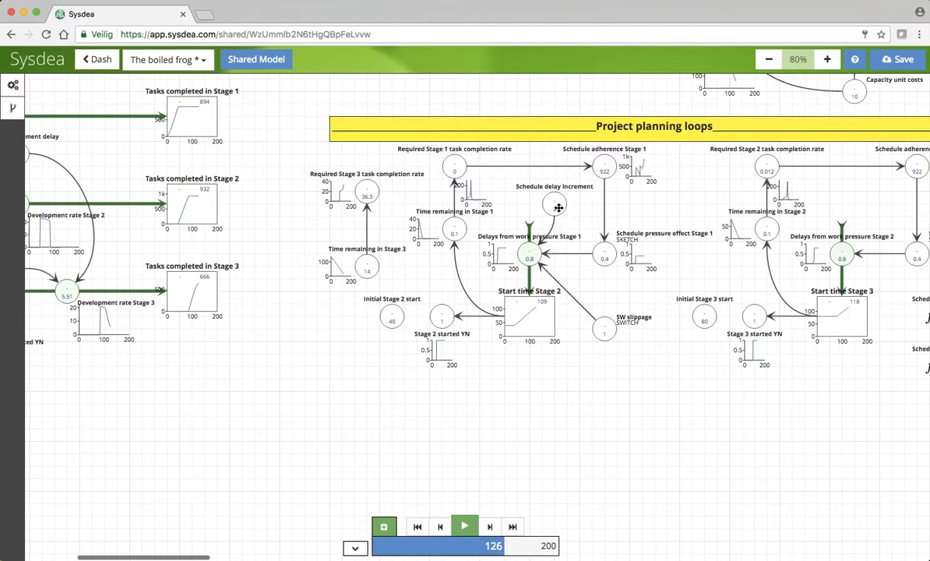
click(529, 256)
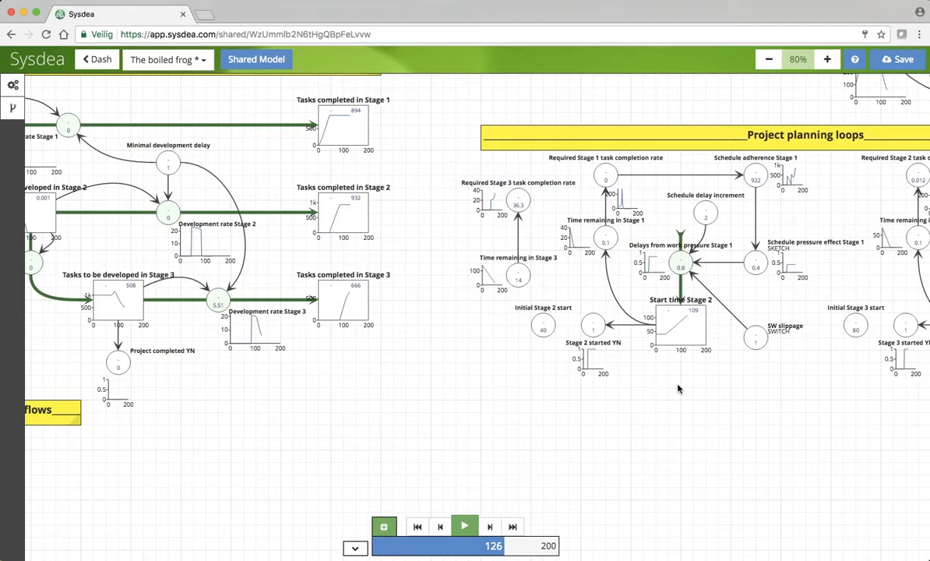
mouse_move(654, 405)
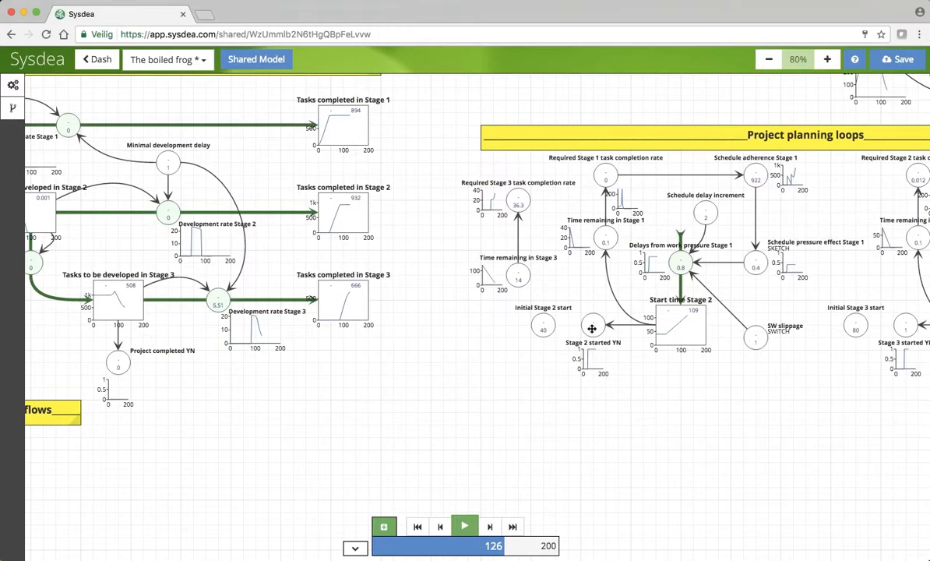
click(592, 326)
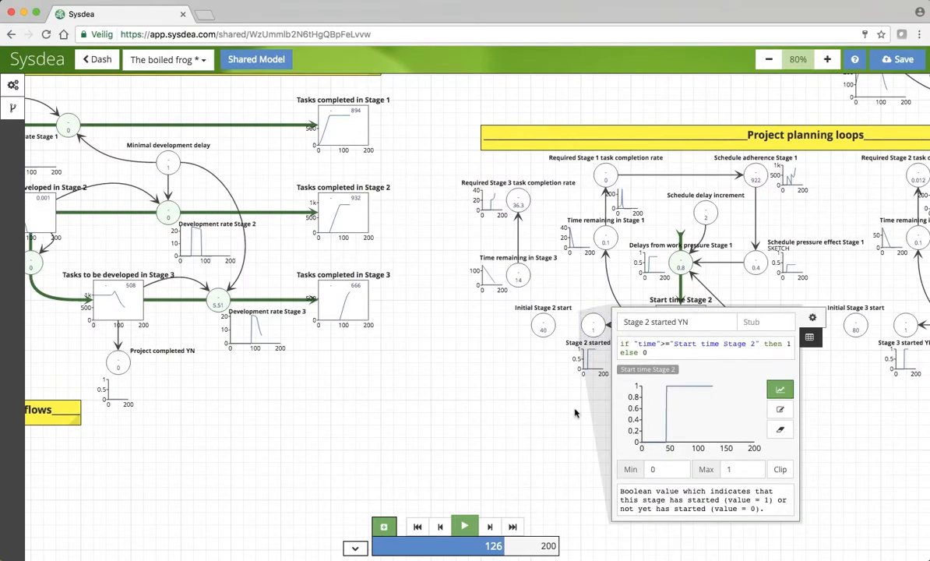
mouse_move(592, 403)
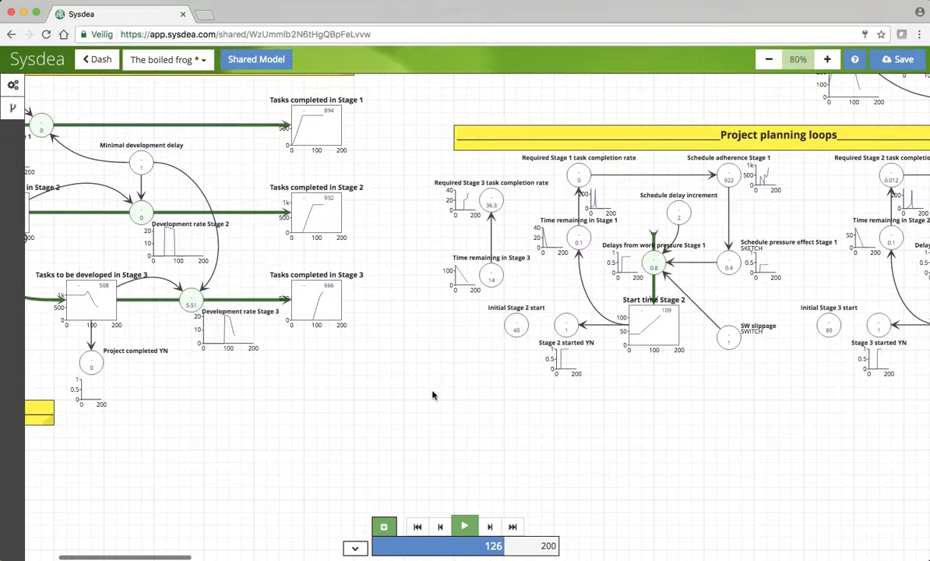
mouse_move(218, 397)
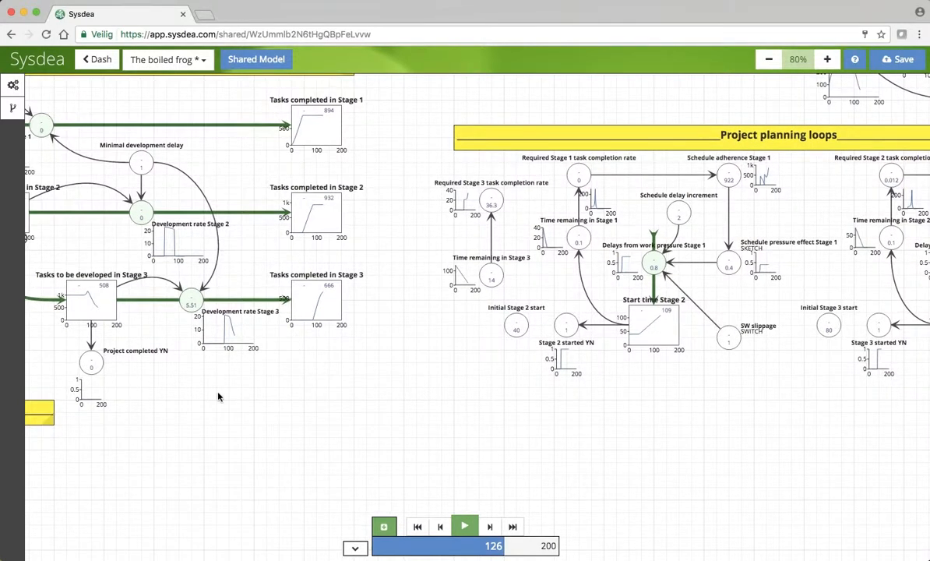
- Deselect on empty canvas so the full Project planning loops area shows with no definition open
click(563, 326)
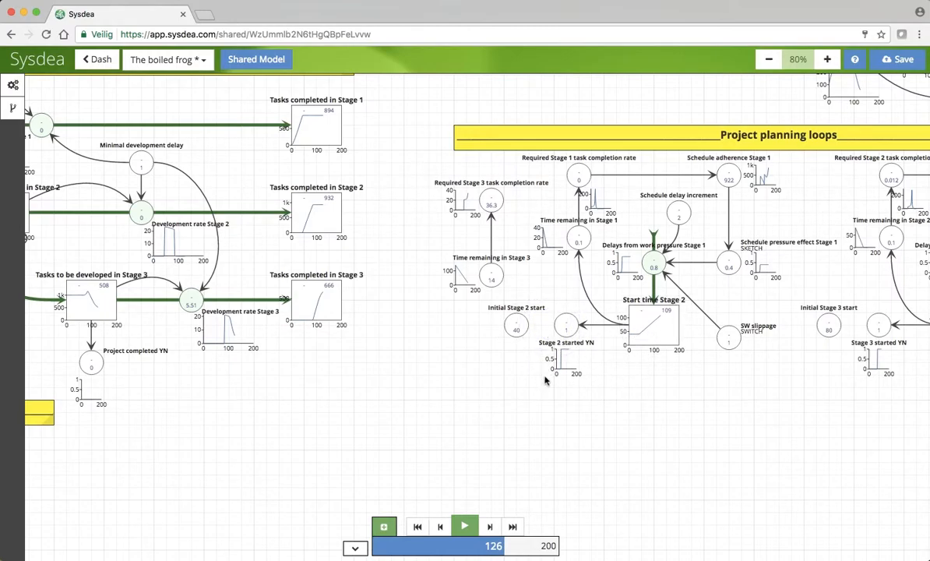
mouse_move(505, 397)
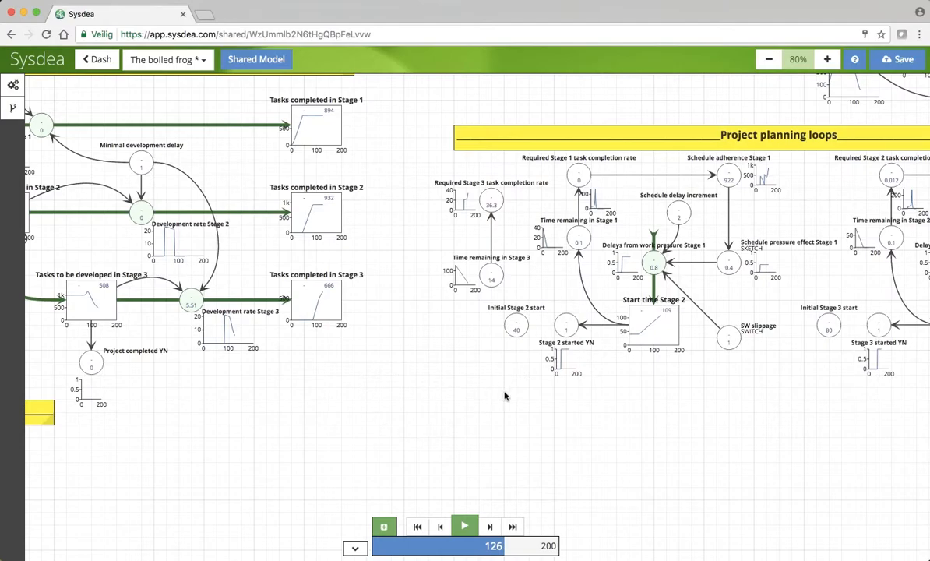
mouse_move(622, 420)
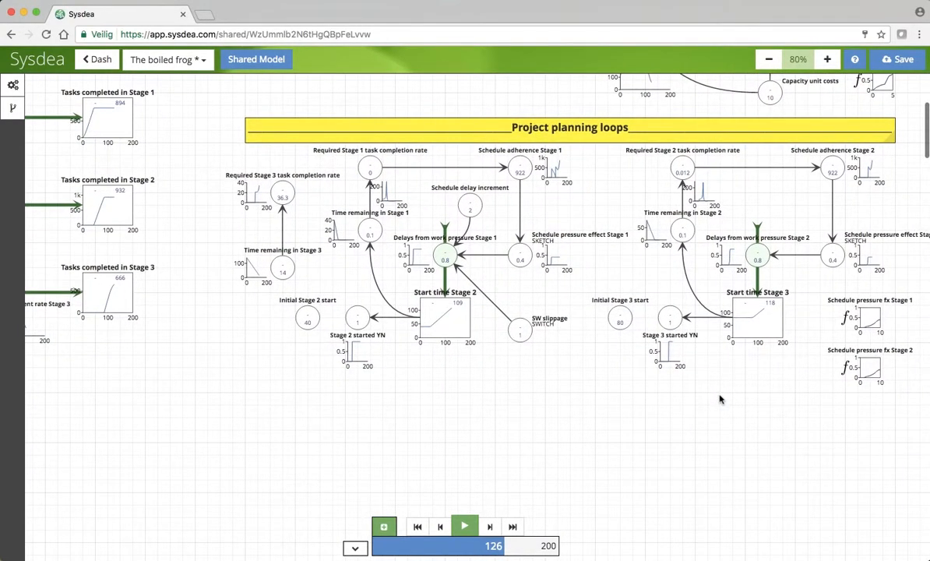
mouse_move(635, 386)
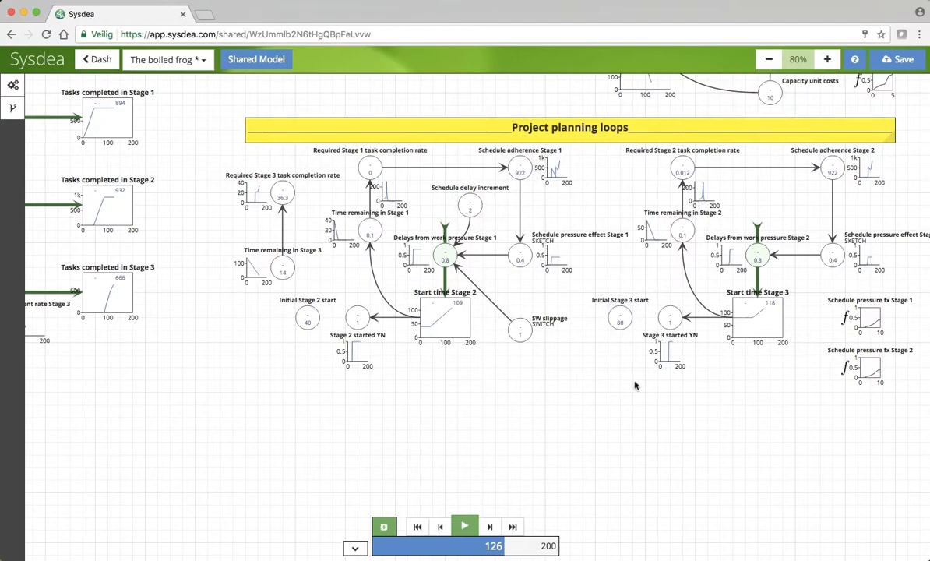